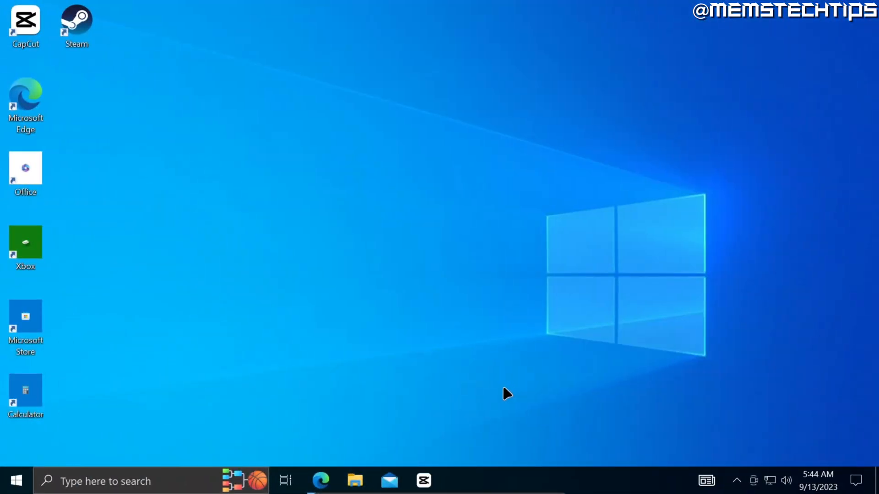
Launch Microsoft Edge from its desktop shortcut and land on blender.org.
left_click(321, 480)
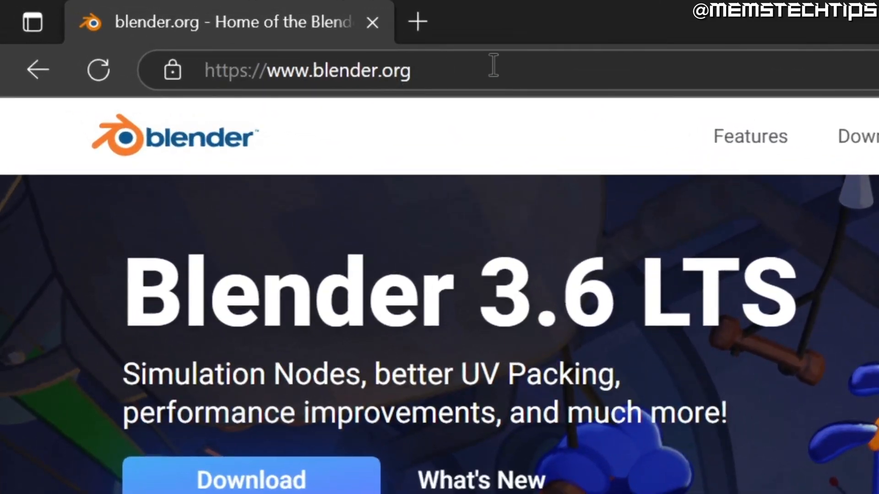
mouse_move(447, 70)
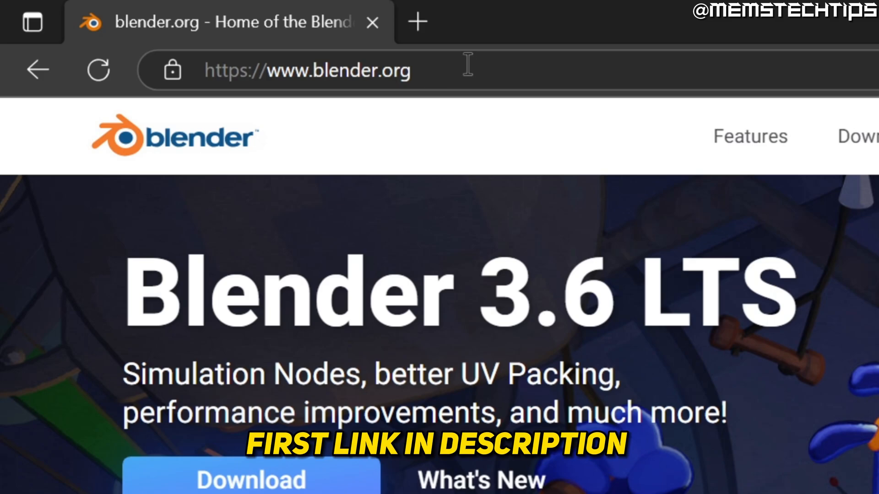
mouse_move(457, 71)
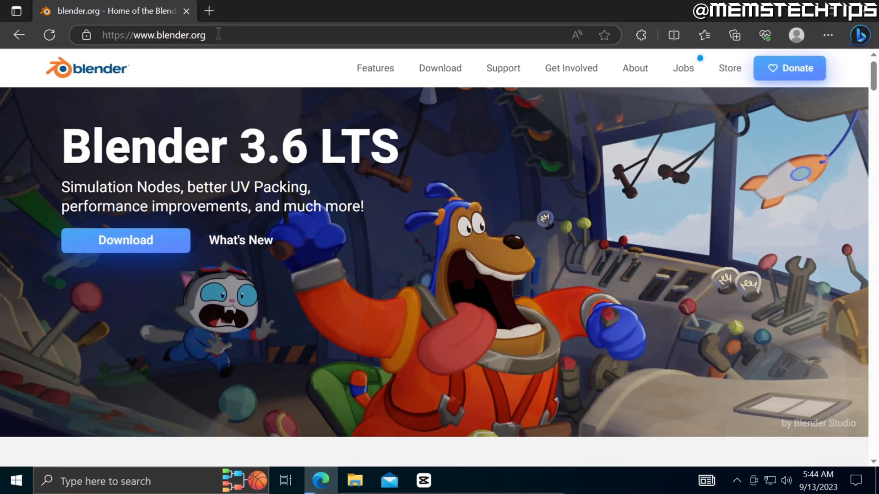
mouse_move(125, 240)
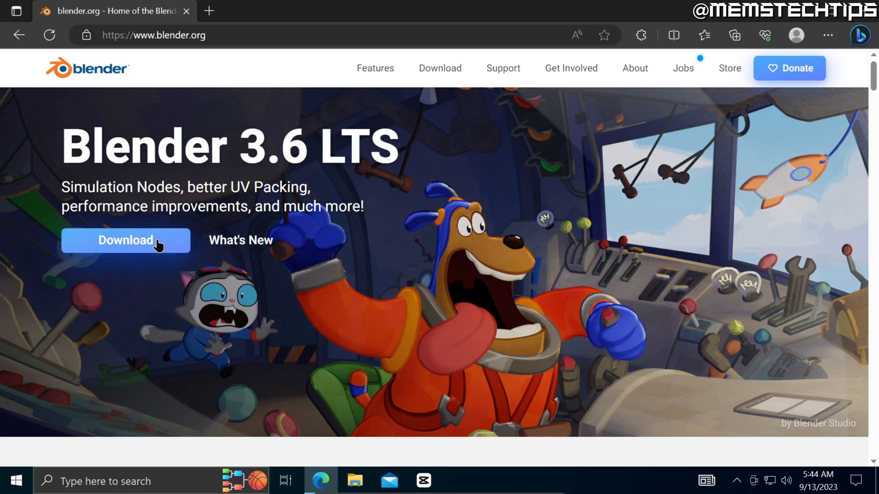
From the Download page, start downloading the Blender 3.6.2 LTS Windows .msi installer.
left_click(126, 241)
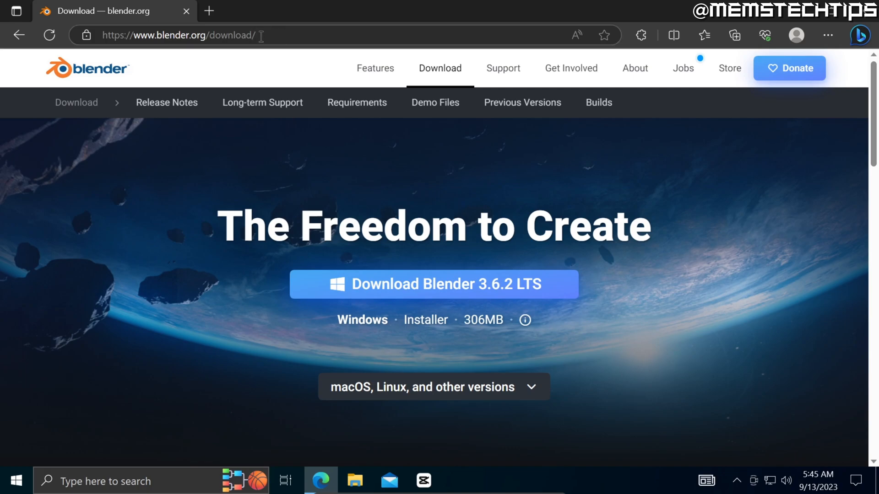
mouse_move(448, 296)
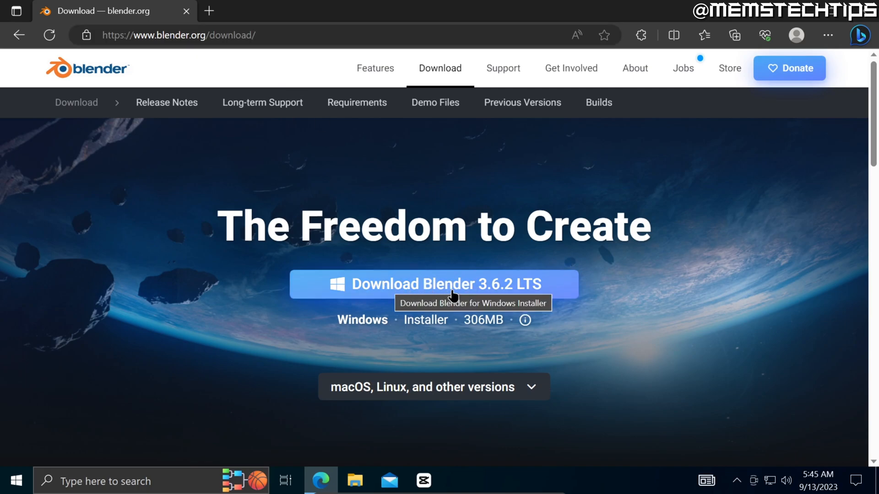
left_click(433, 284)
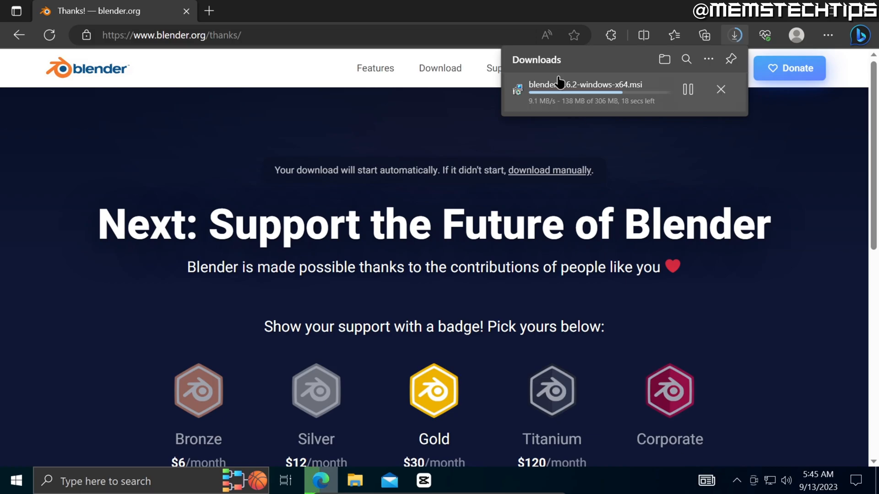
mouse_move(639, 95)
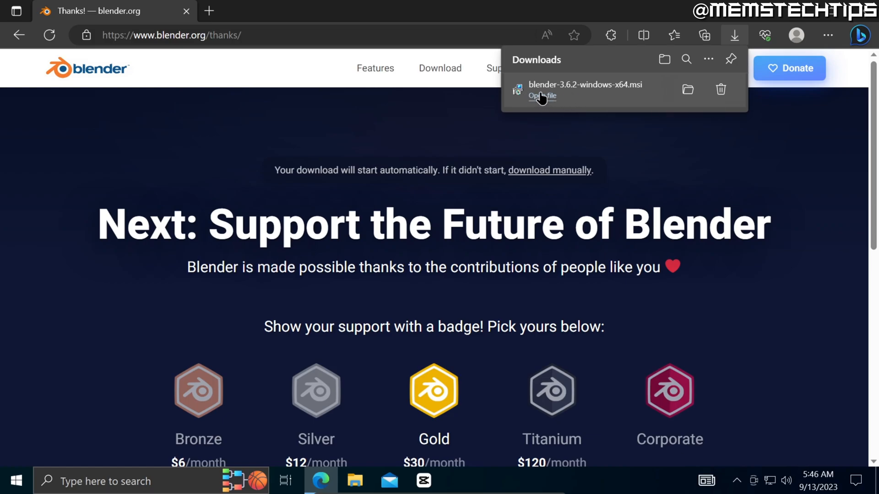
Run the downloaded installer, accept the GPL terms and keep the default features and location.
left_click(540, 96)
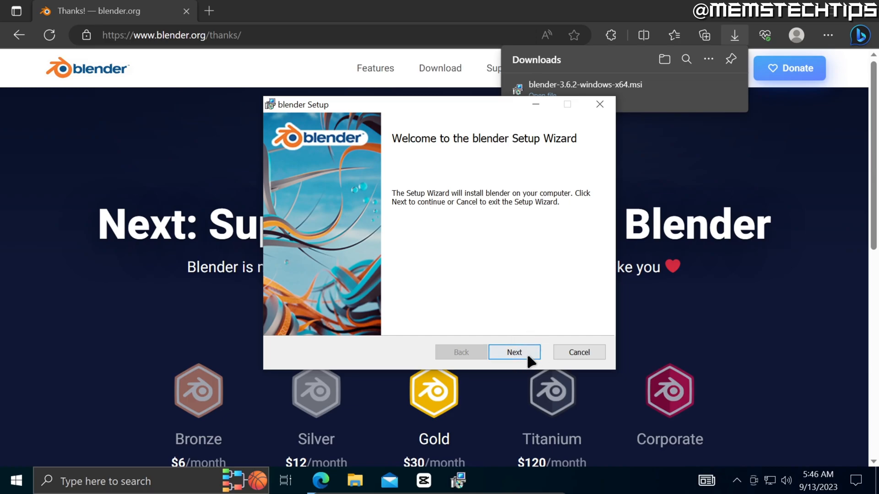
left_click(514, 352)
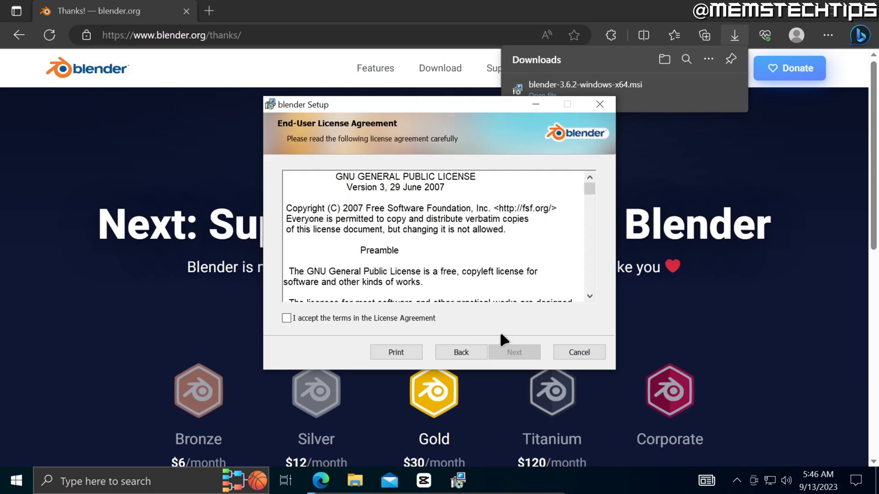
left_click(286, 317)
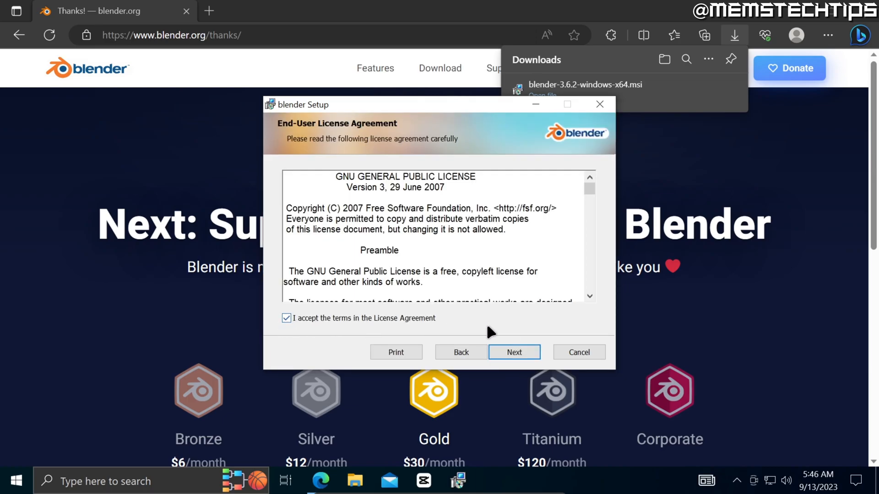
left_click(513, 352)
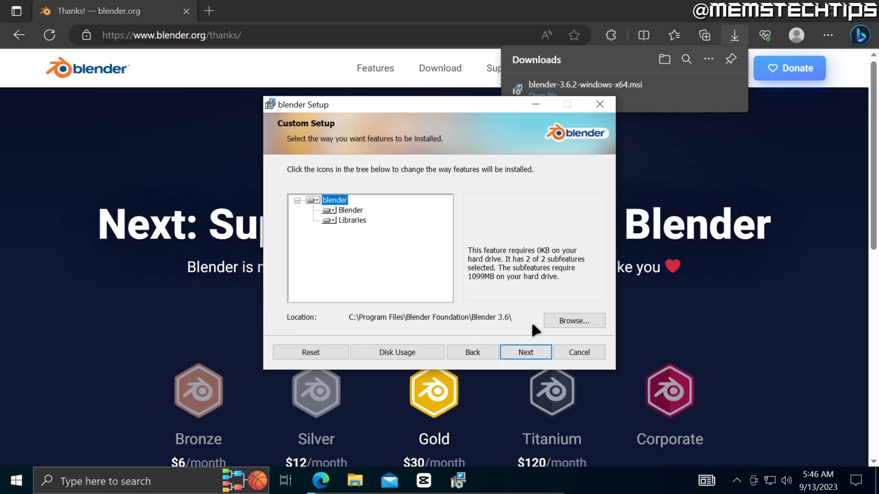
mouse_move(359, 326)
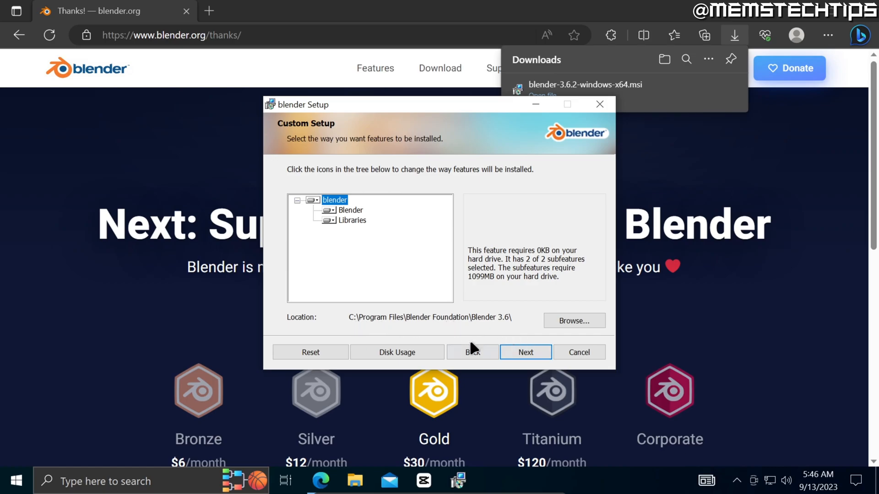
left_click(524, 352)
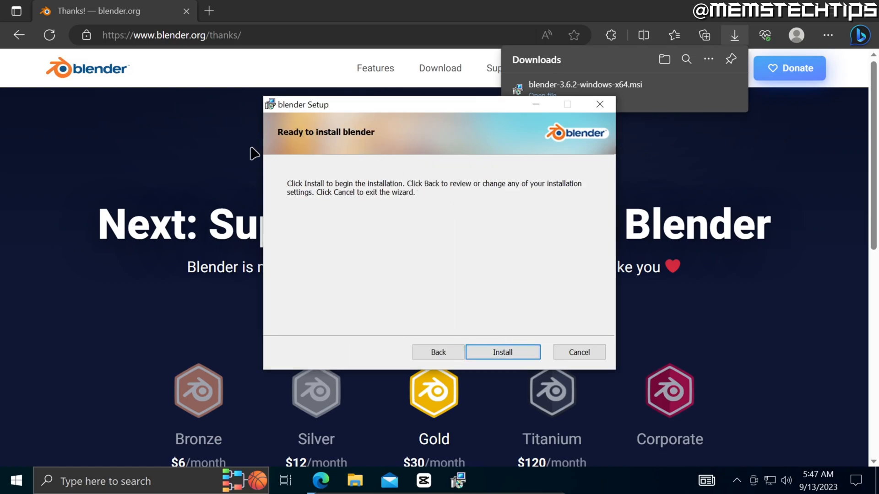
mouse_move(543, 320)
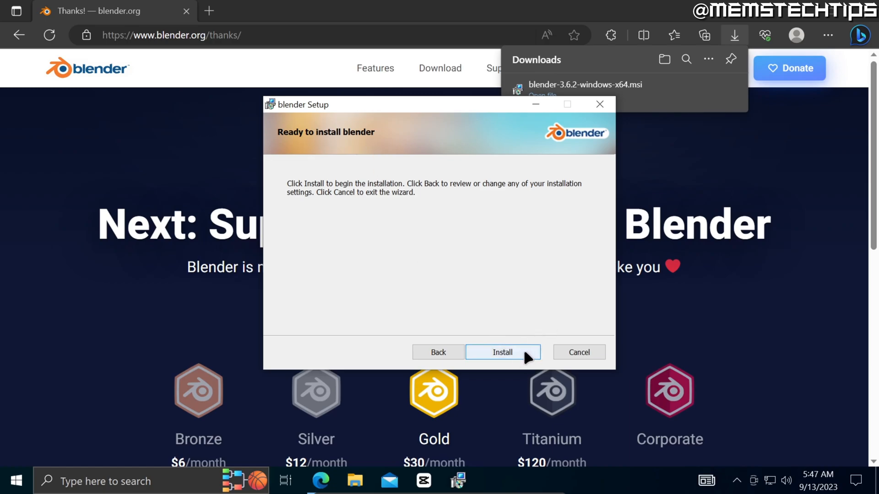
Install Blender, granting the UAC prompt, and finish the completed wizard.
left_click(502, 352)
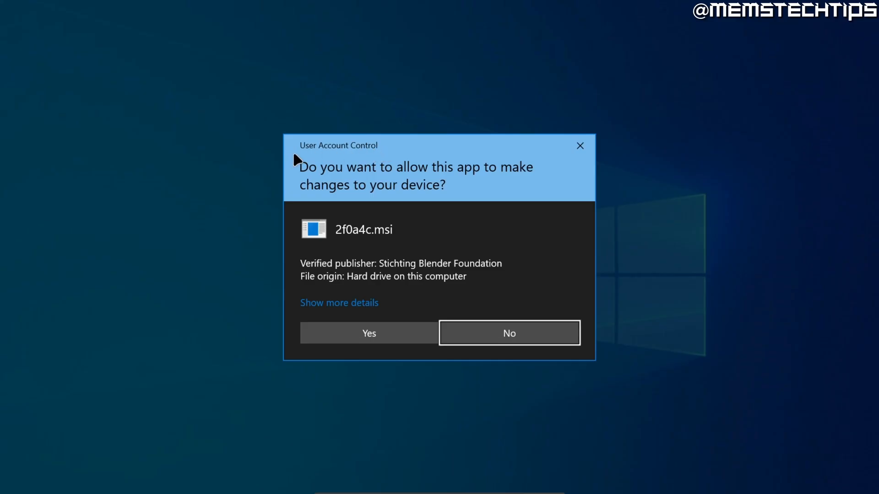
mouse_move(386, 332)
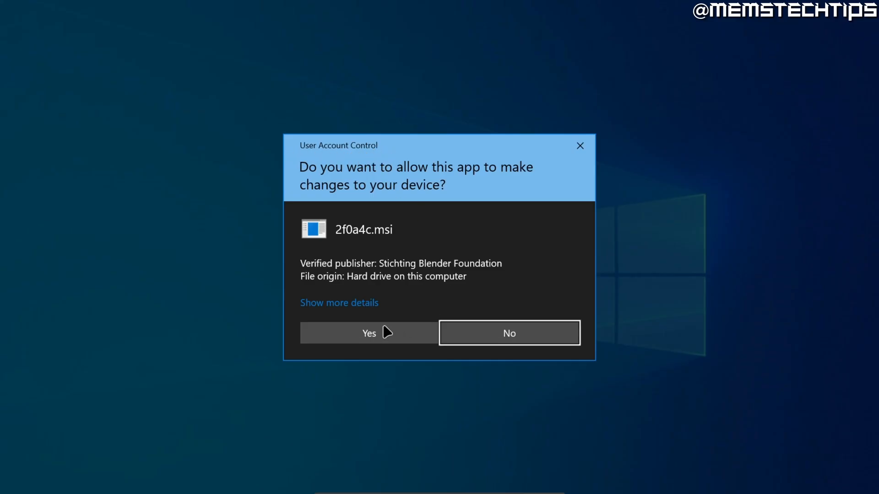
left_click(368, 334)
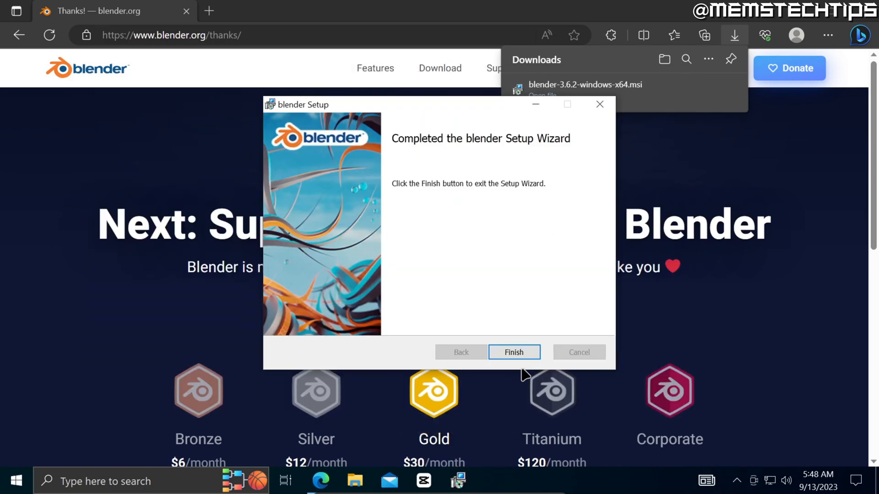
left_click(514, 352)
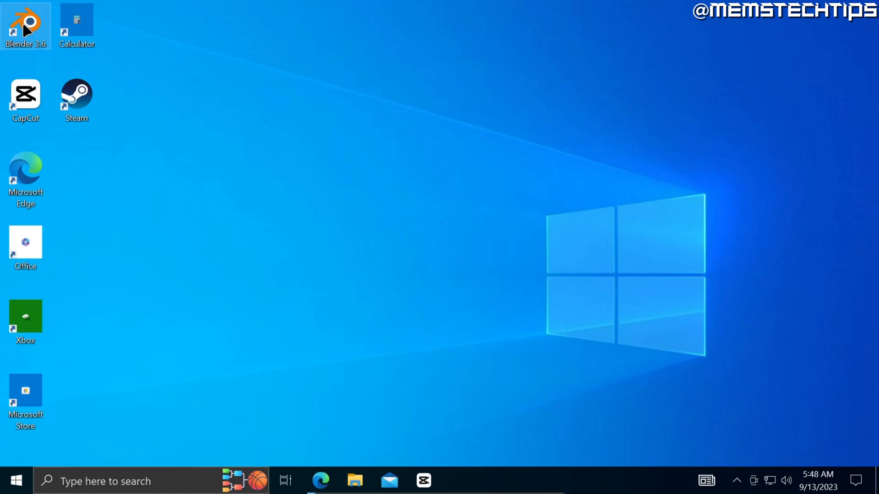
Move the Blender 3.6 shortcut to the desktop centre and launch Blender 3.6 from Start's Recently added.
left_click_drag(25, 25, 436, 249)
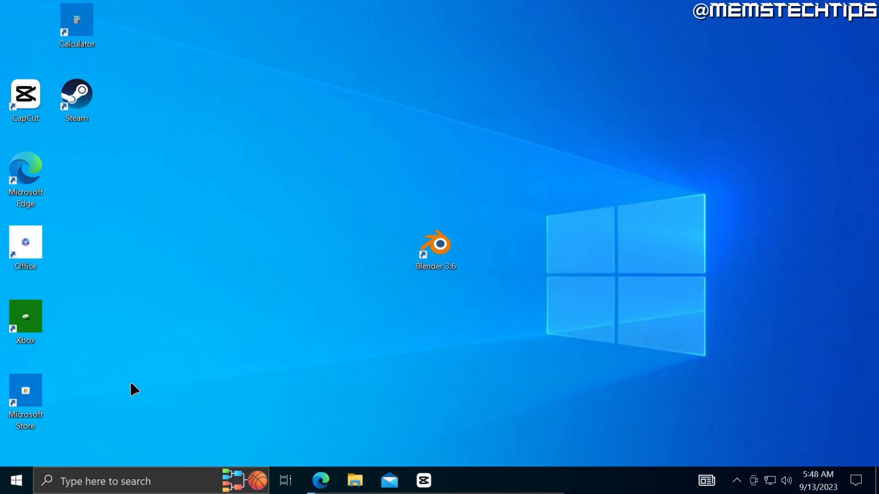
left_click(16, 481)
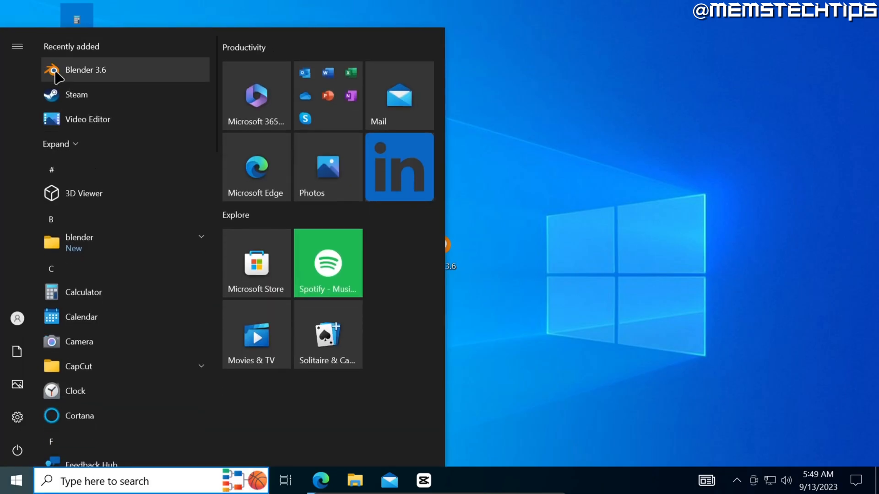
mouse_move(108, 74)
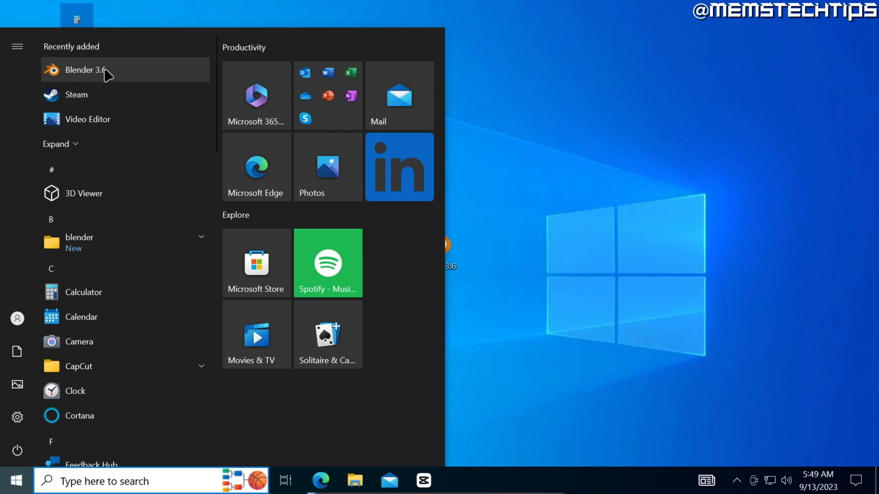
left_click(87, 69)
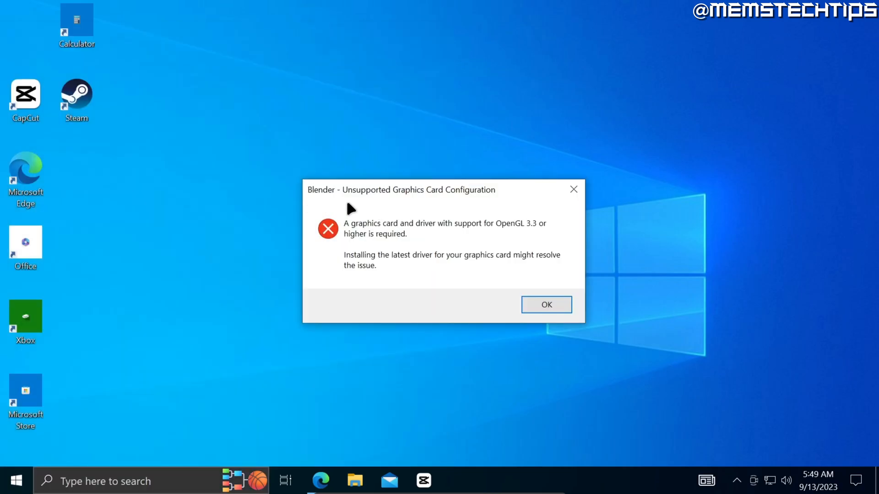
mouse_move(348, 204)
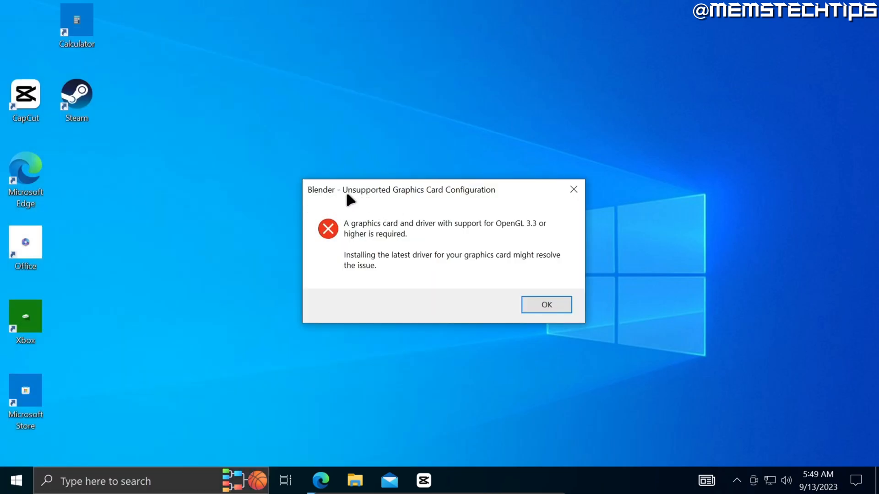
mouse_move(498, 206)
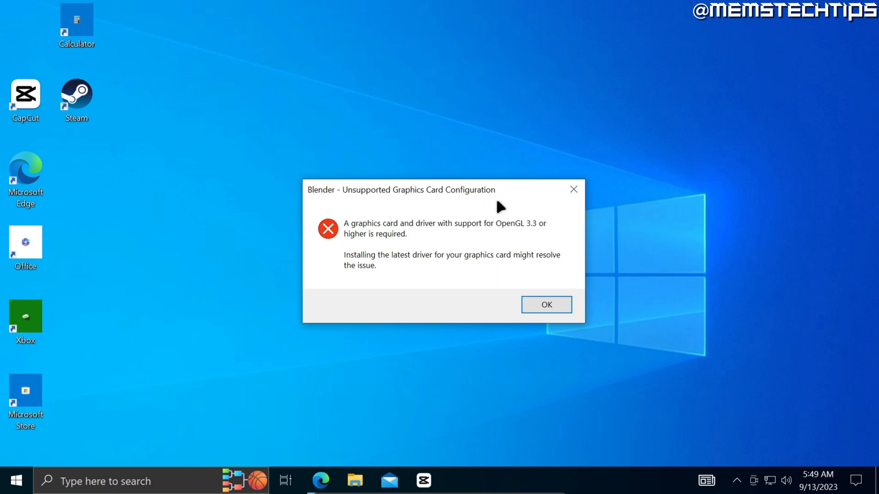
mouse_move(467, 235)
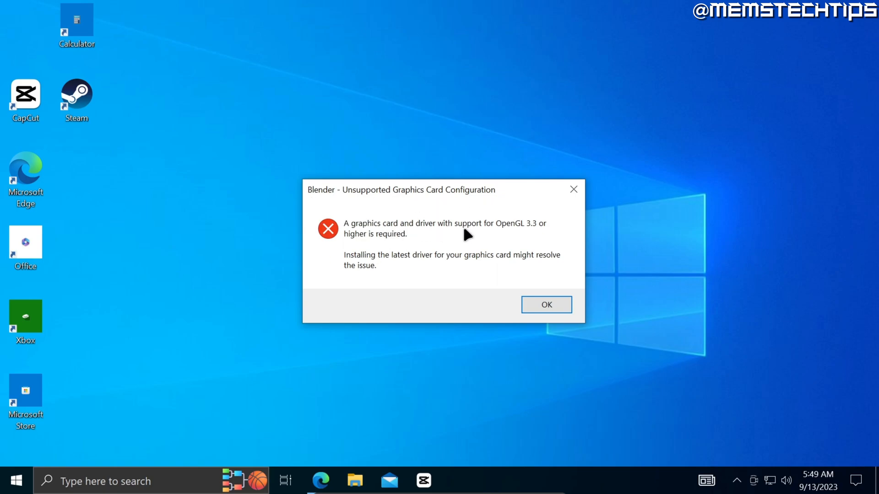
mouse_move(404, 249)
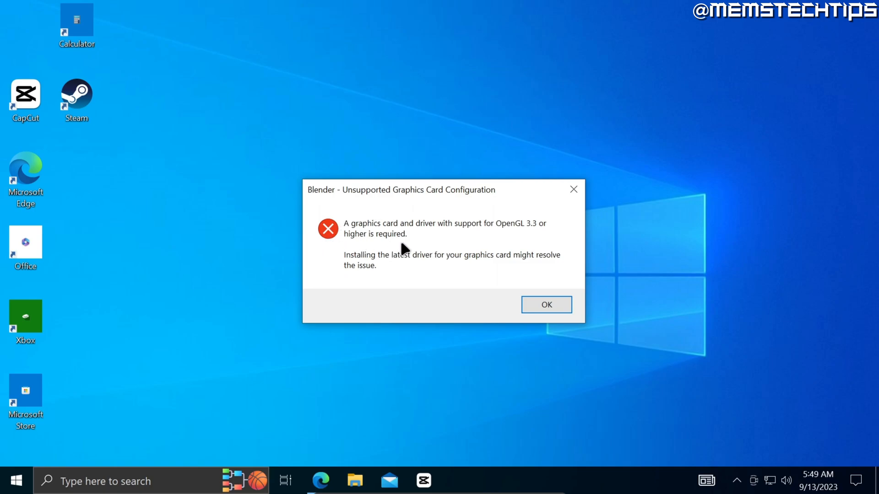
mouse_move(456, 251)
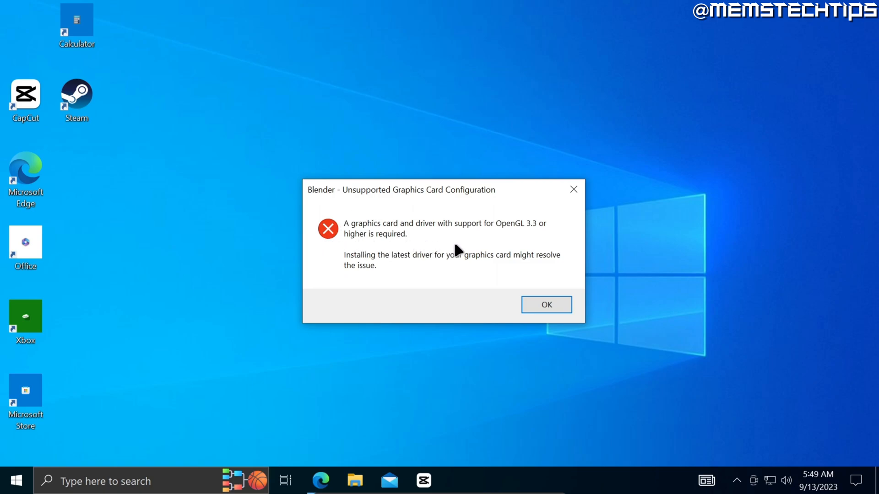